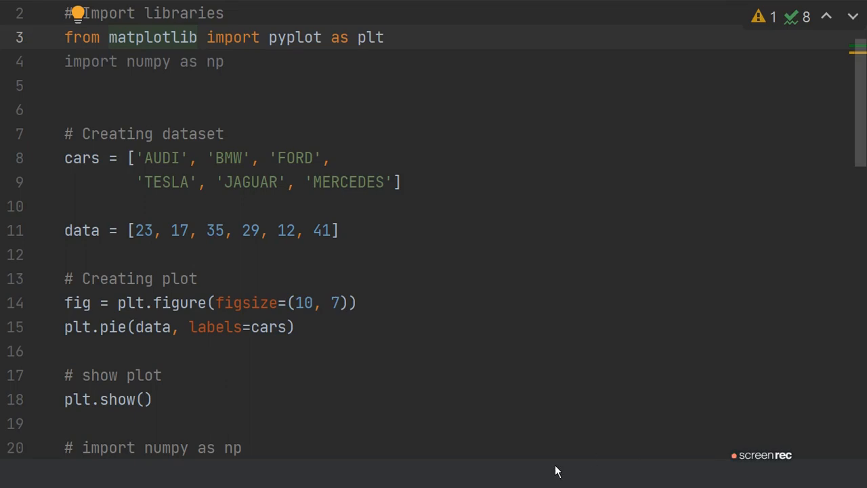
{"action": "mouse_move", "coordinate": [416, 100]}
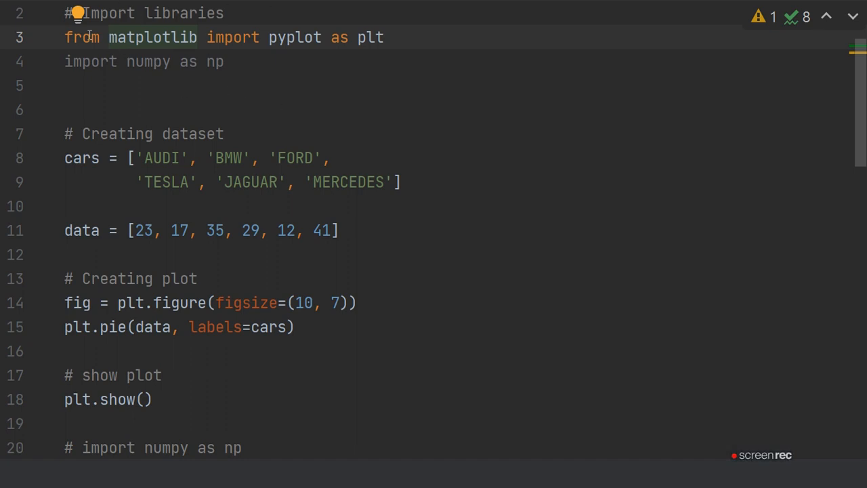
{"action": "mouse_move", "coordinate": [79, 43]}
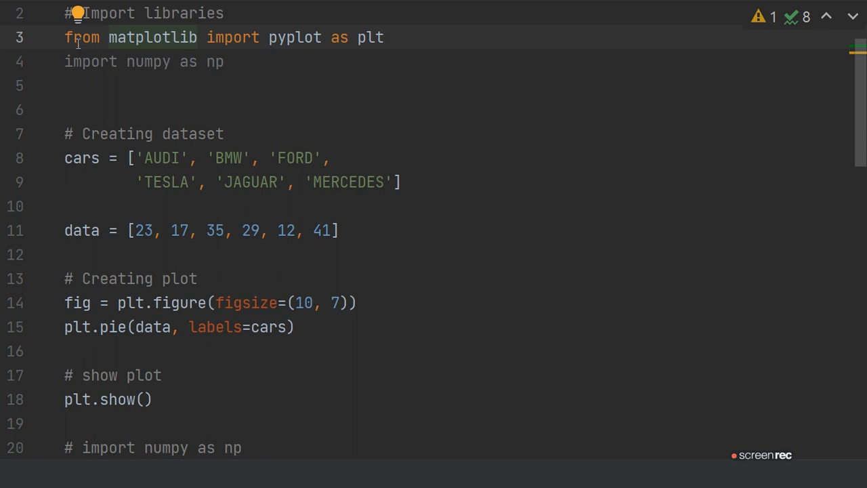
{"action": "mouse_move", "coordinate": [176, 74]}
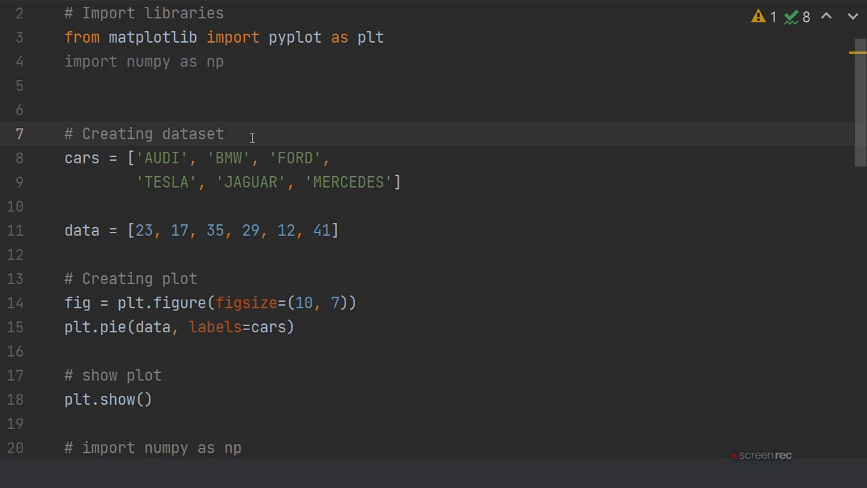
{"action": "mouse_move", "coordinate": [437, 108]}
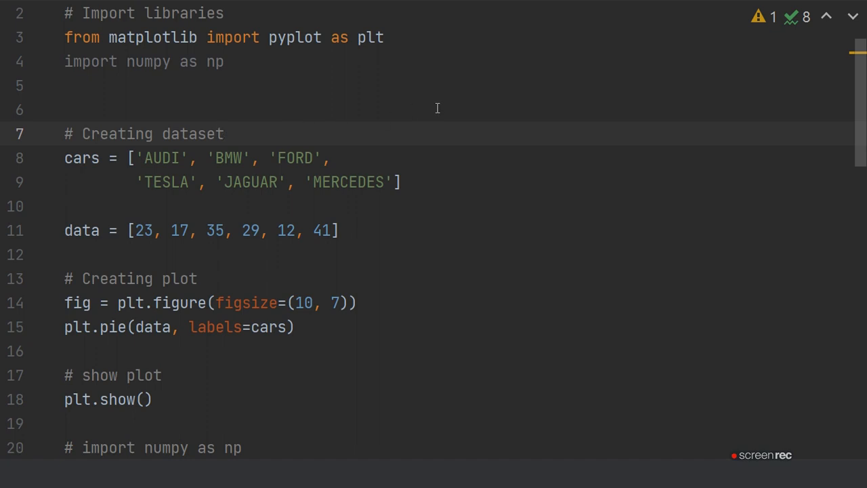
Run the 'main' script from the Run menu to display its output.
{"action": "left_click", "coordinate": [223, 133]}
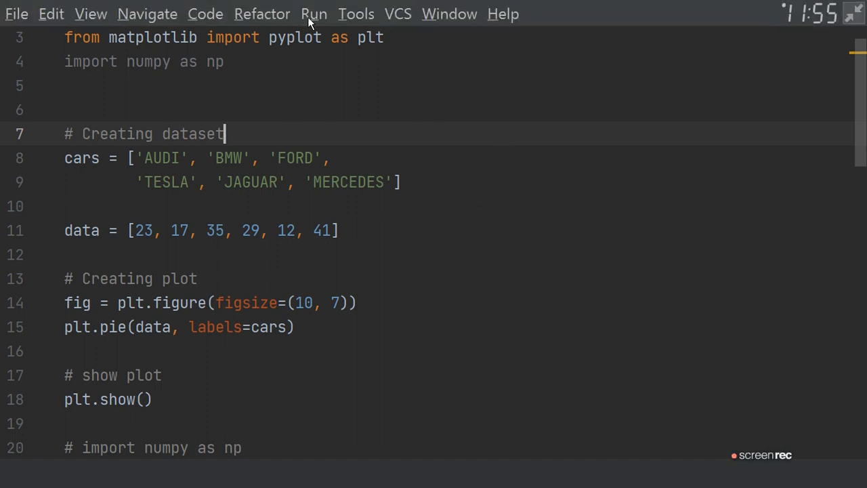
{"action": "left_click", "coordinate": [313, 13]}
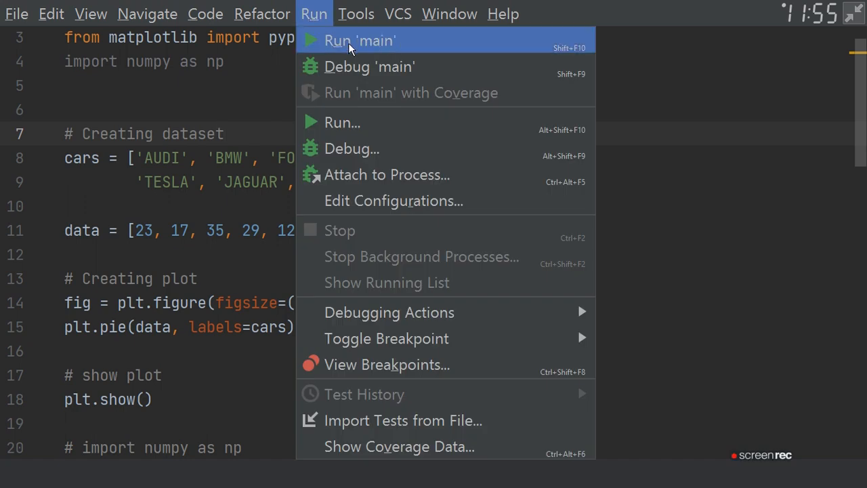
{"action": "left_click", "coordinate": [360, 40]}
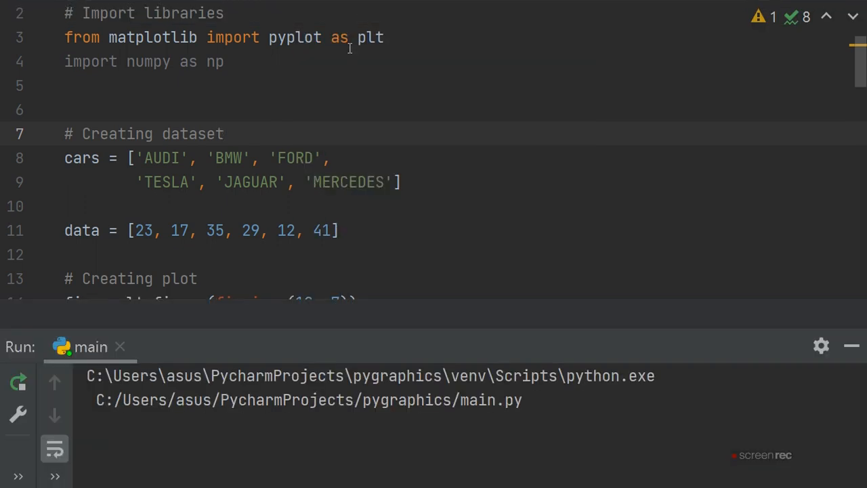
{"action": "left_click", "coordinate": [17, 383]}
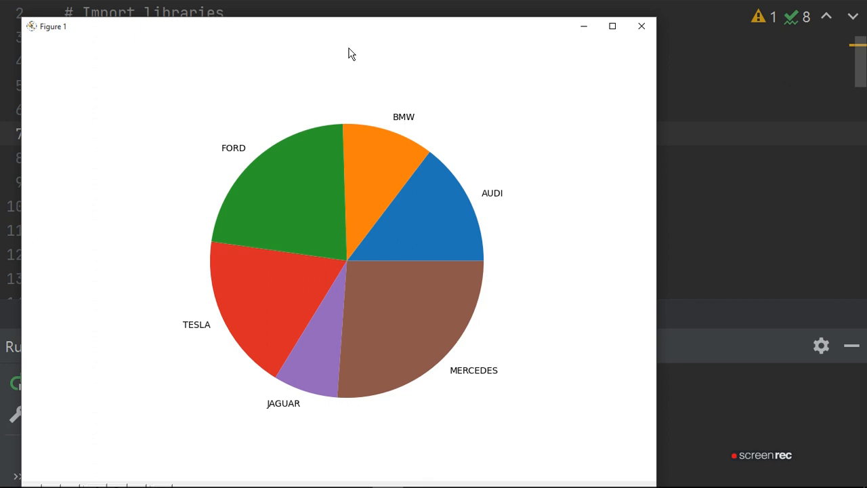
{"action": "mouse_move", "coordinate": [380, 226]}
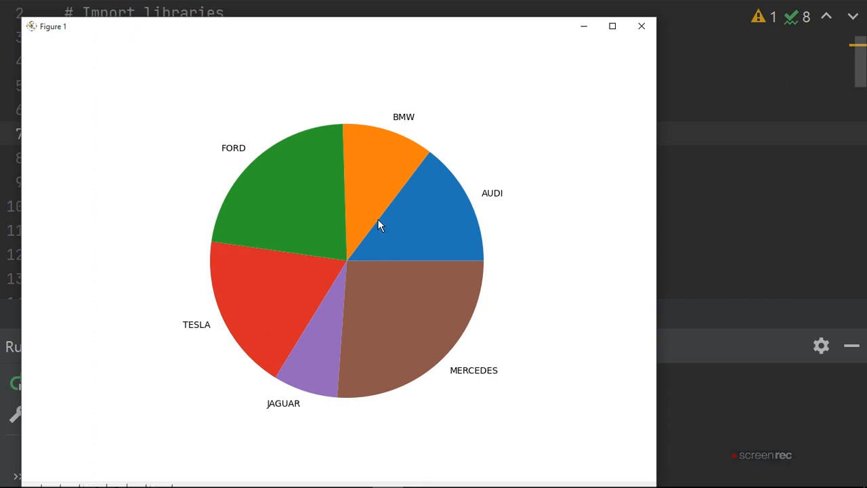
{"action": "mouse_move", "coordinate": [424, 284]}
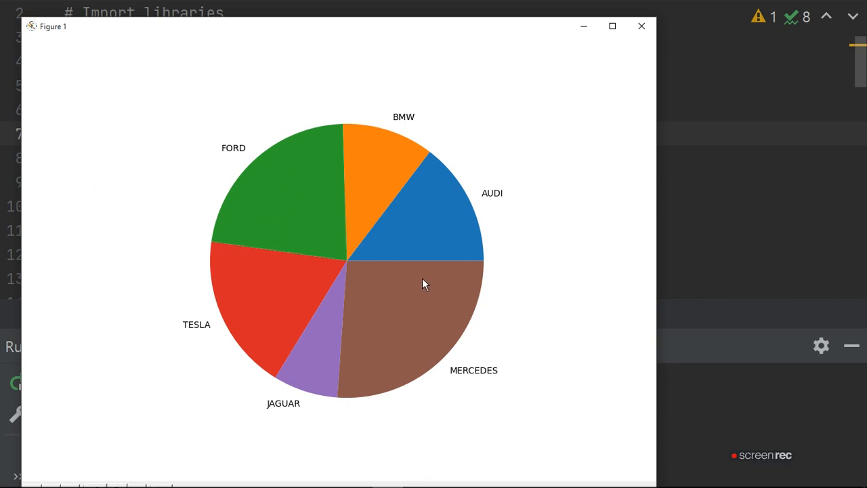
{"action": "mouse_move", "coordinate": [544, 251]}
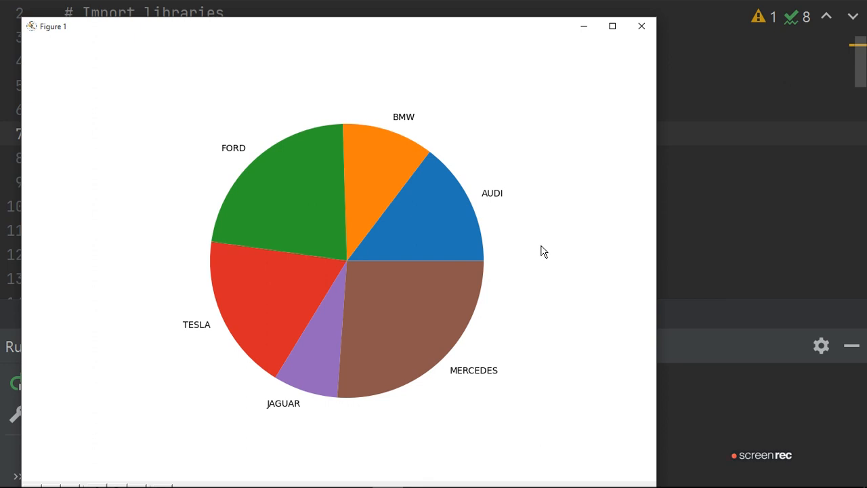
{"action": "mouse_move", "coordinate": [640, 27]}
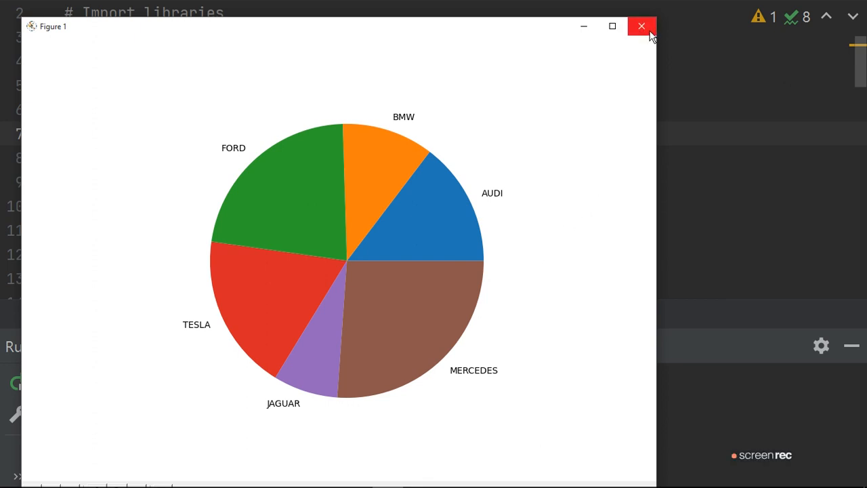
{"action": "mouse_move", "coordinate": [641, 26]}
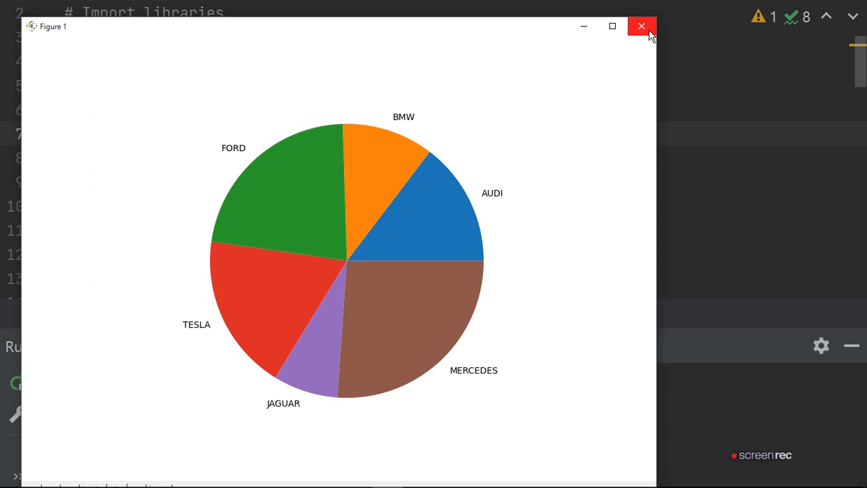
{"action": "mouse_move", "coordinate": [640, 228]}
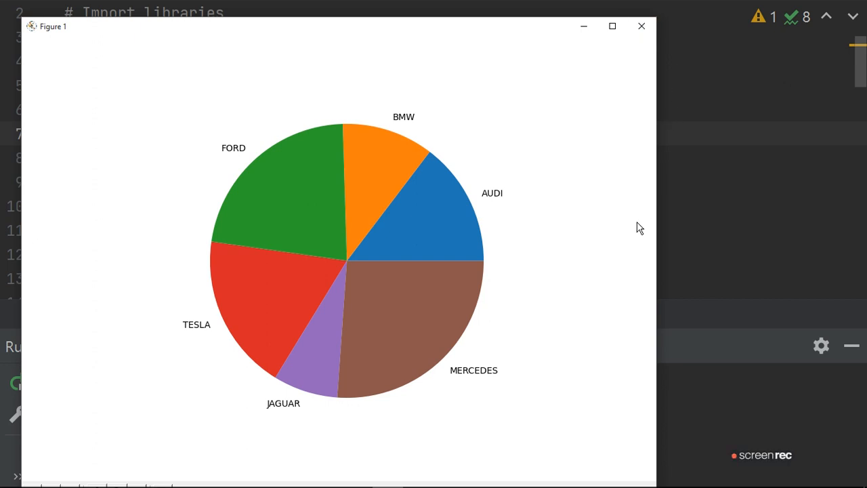
{"action": "mouse_move", "coordinate": [711, 267]}
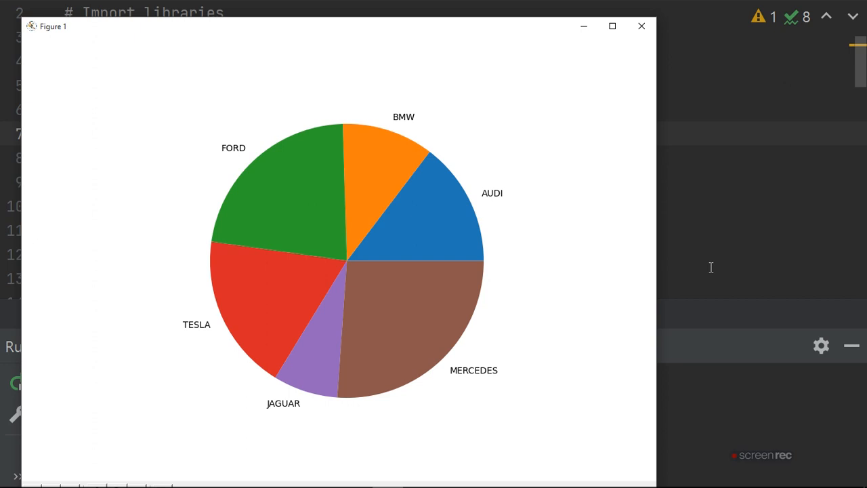
{"action": "mouse_move", "coordinate": [663, 218]}
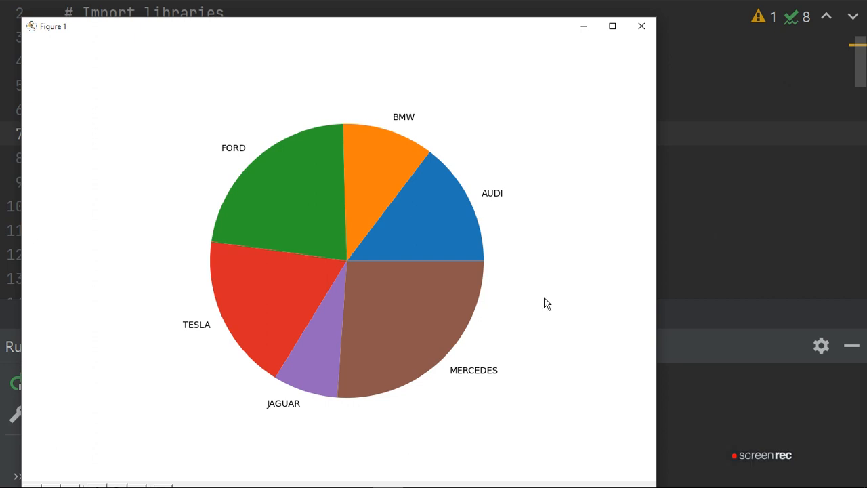
{"action": "mouse_move", "coordinate": [640, 26]}
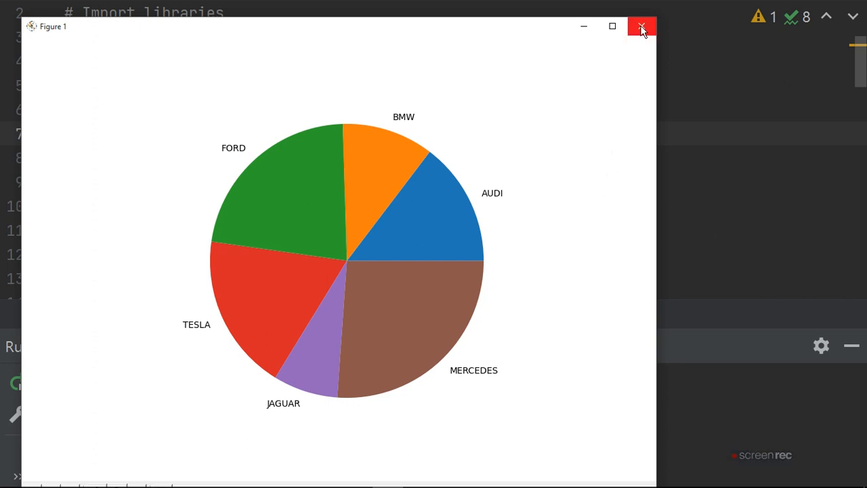
Close the Figure 1 window showing the six-brand pie chart.
{"action": "left_click", "coordinate": [640, 27]}
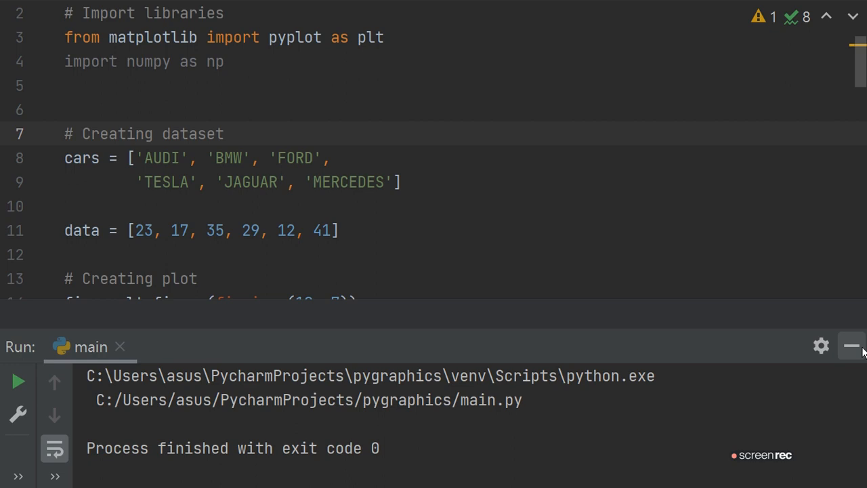
Hide the Run tool window and return focus to the pie chart script.
{"action": "left_click", "coordinate": [850, 346]}
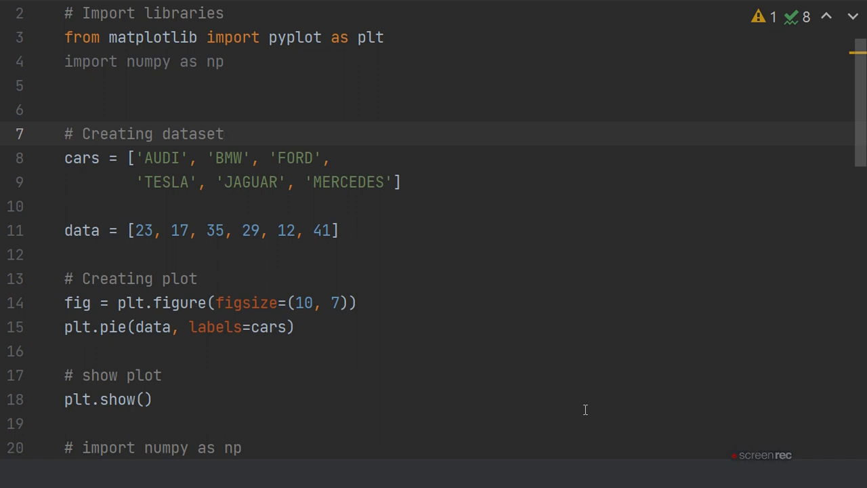
{"action": "mouse_move", "coordinate": [704, 465]}
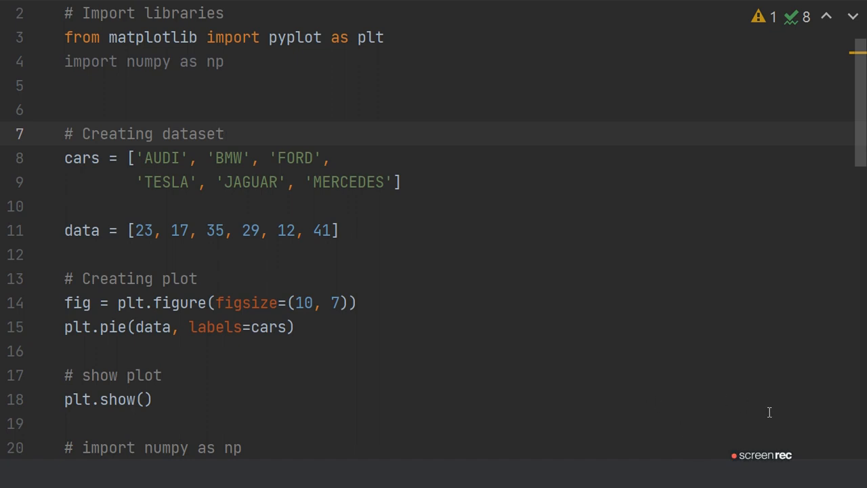
{"action": "mouse_move", "coordinate": [483, 368]}
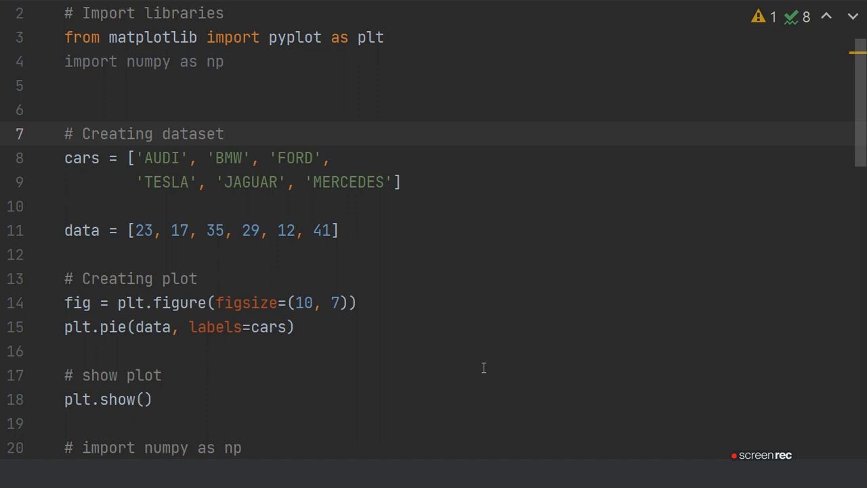
{"action": "mouse_move", "coordinate": [595, 326]}
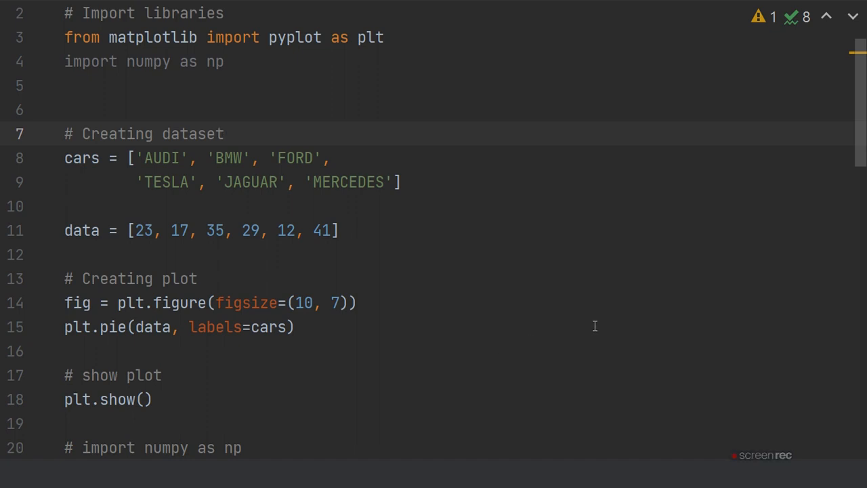
{"action": "left_click", "coordinate": [224, 133]}
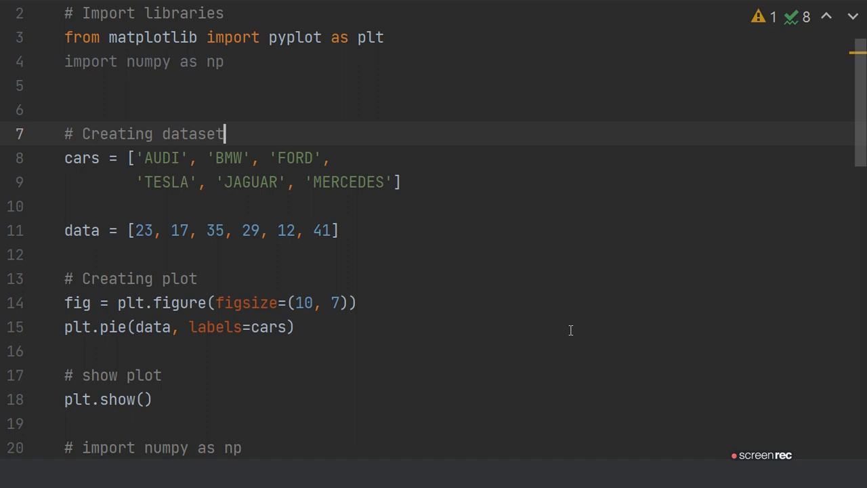
{"action": "mouse_move", "coordinate": [601, 388]}
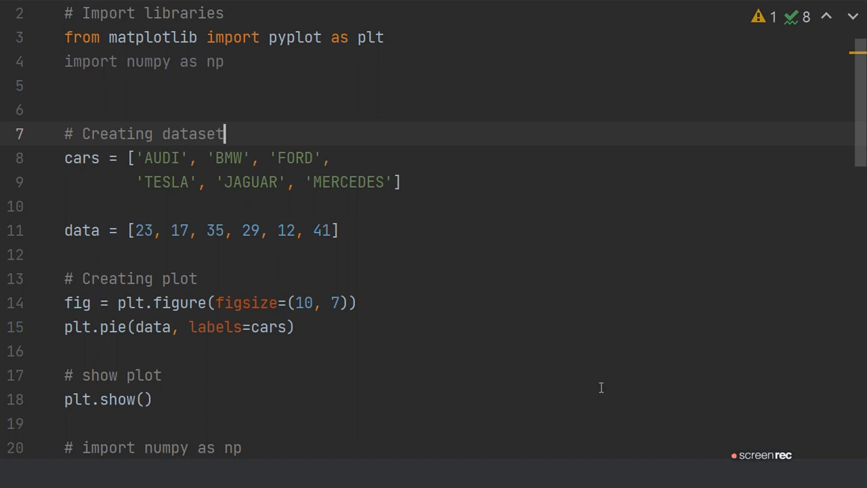
{"action": "mouse_move", "coordinate": [727, 415]}
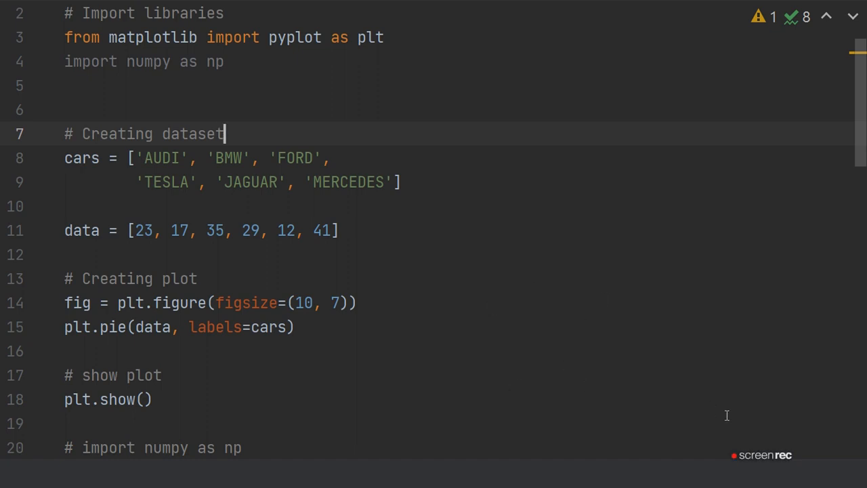